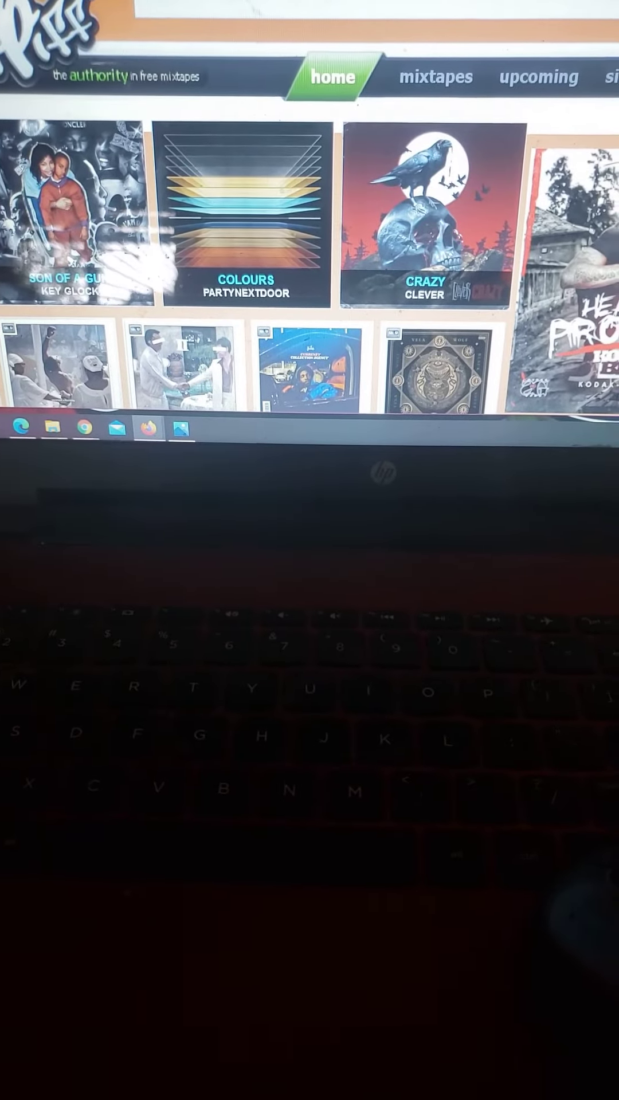
scroll("down", 3)
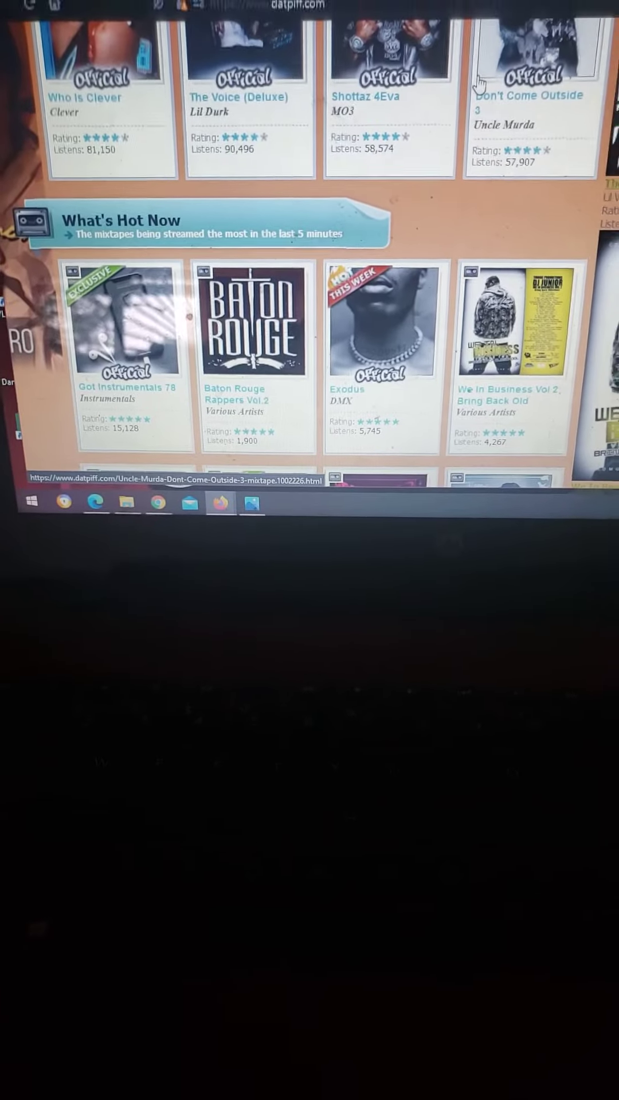
scroll("down", 3)
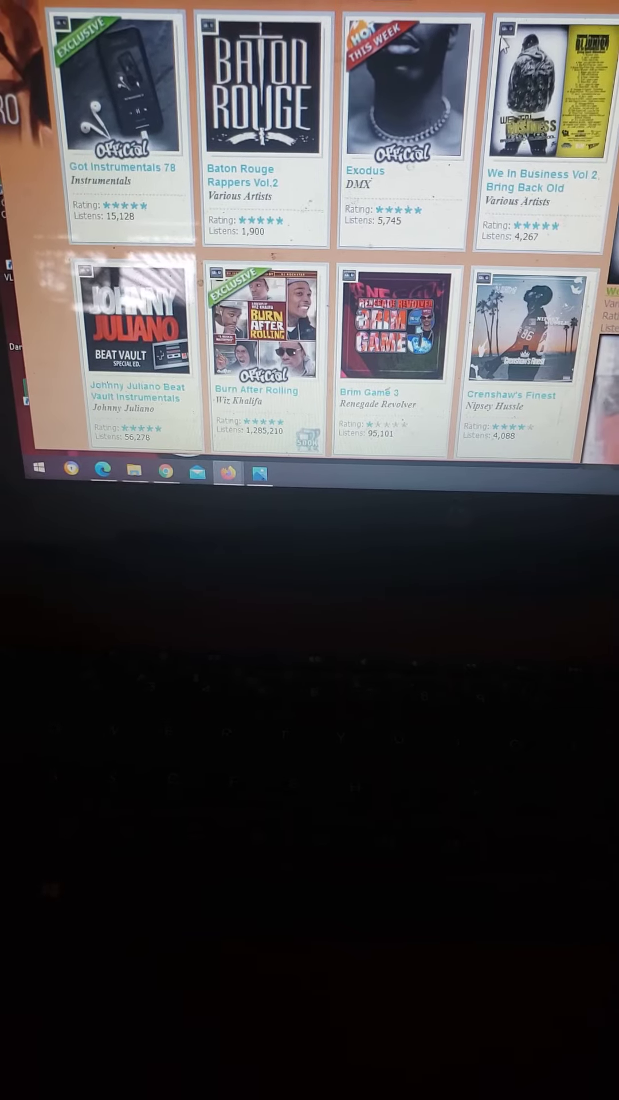
scroll("down", 3)
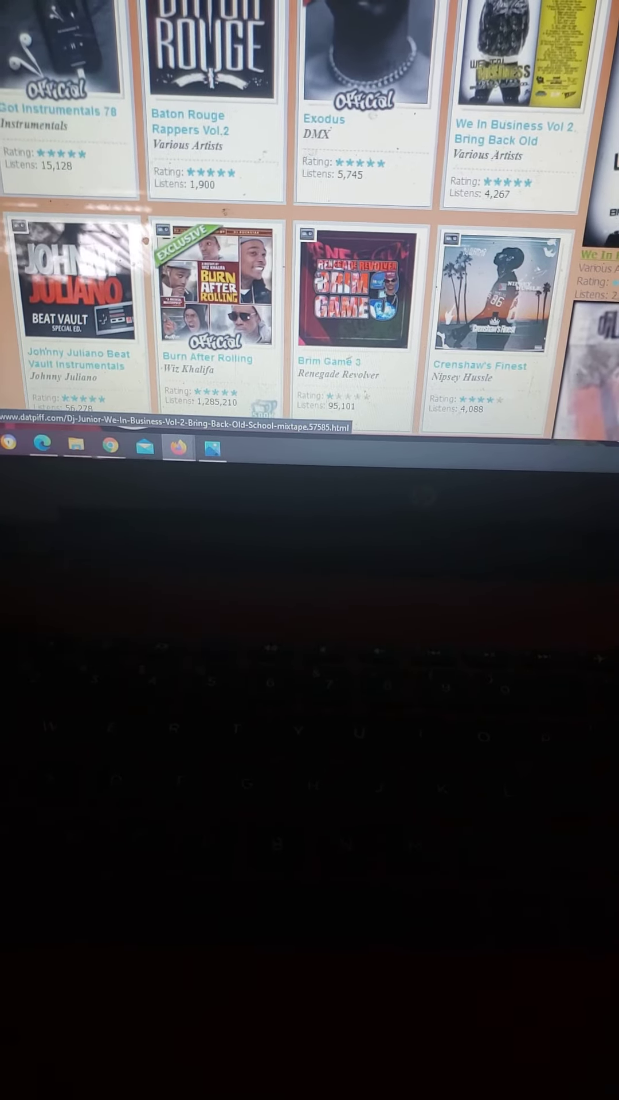
scroll("down", 3)
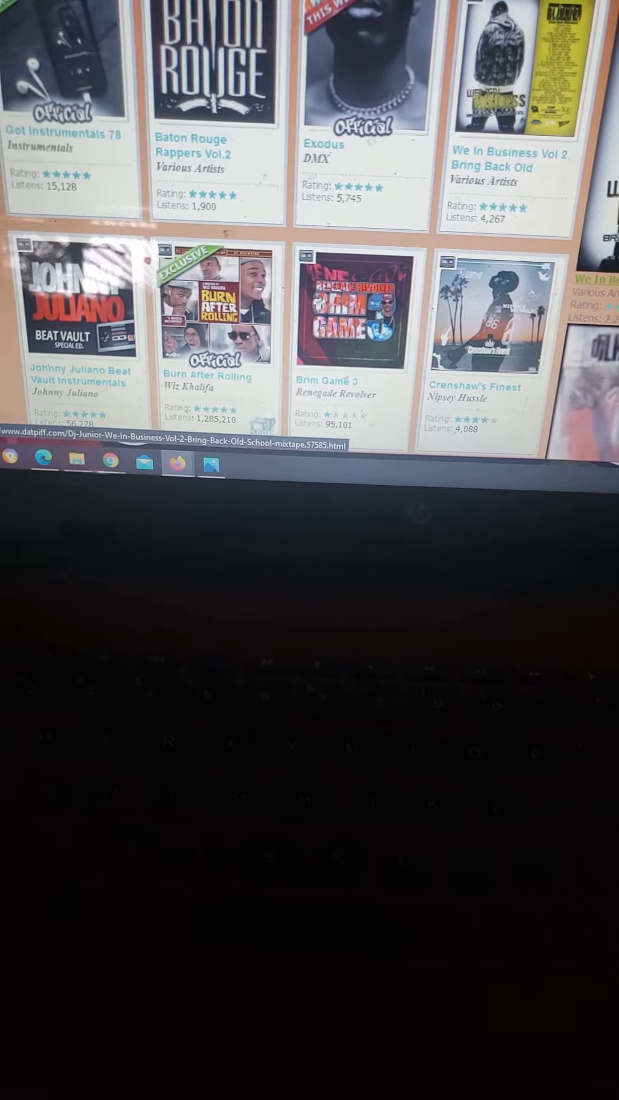